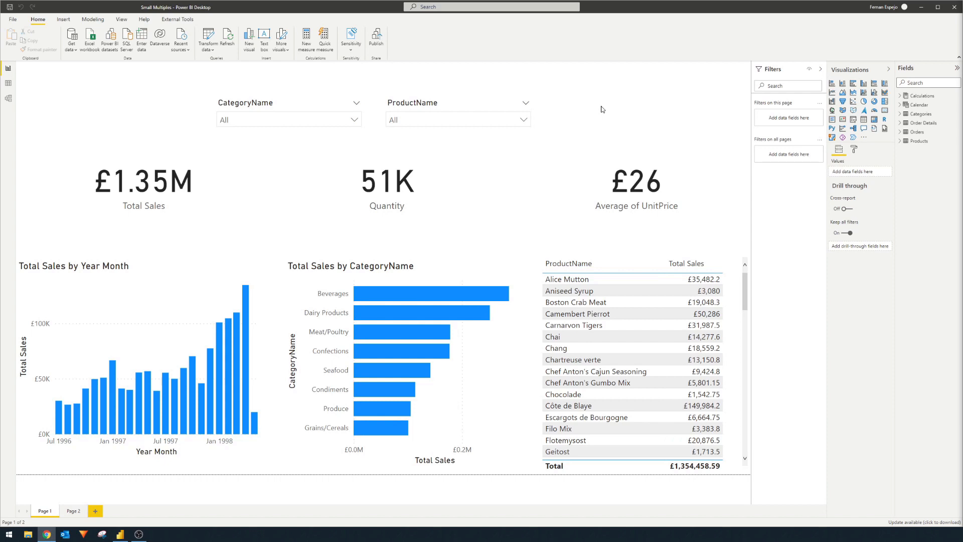
mouse_move(915, 154)
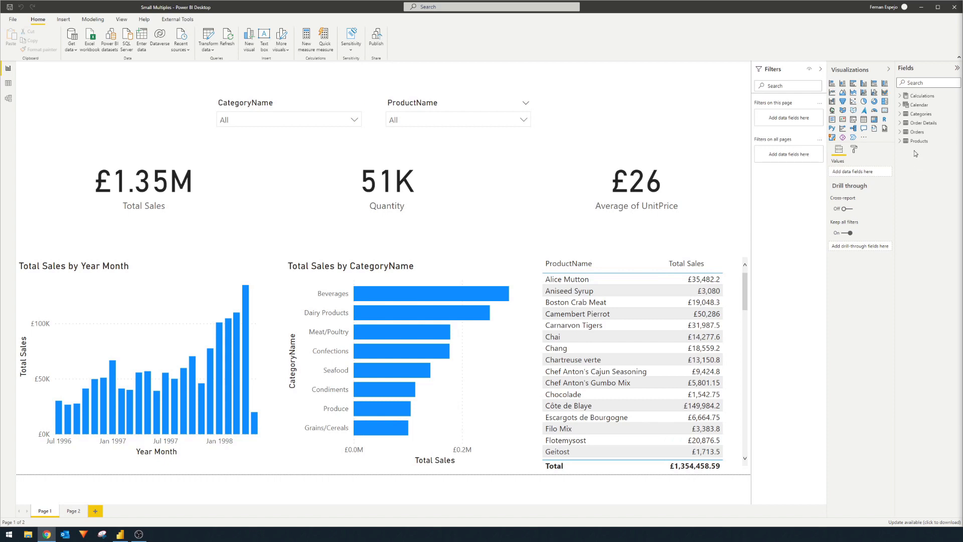
mouse_move(923, 164)
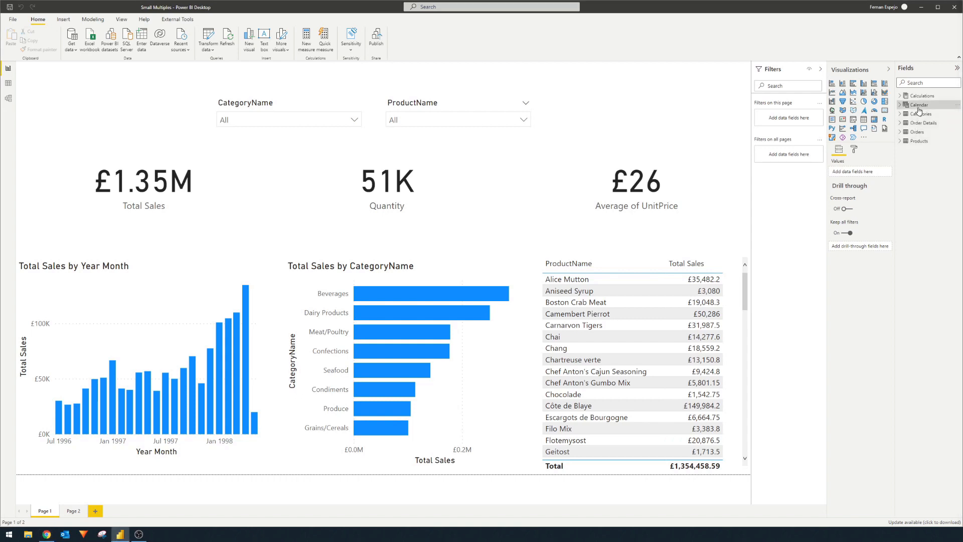
- Filter the report by CategoryName to Beverages, then switch it to Dairy Products
left_click(919, 105)
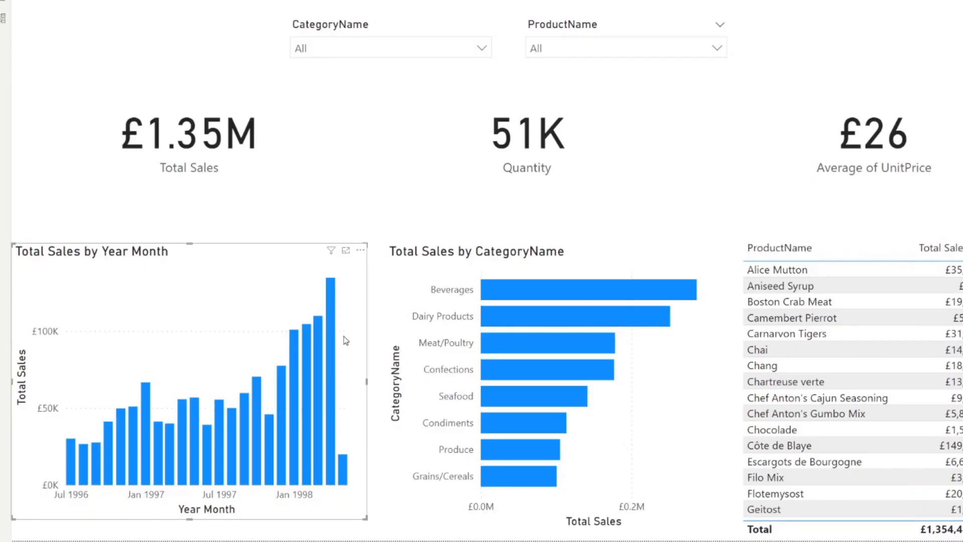
mouse_move(343, 357)
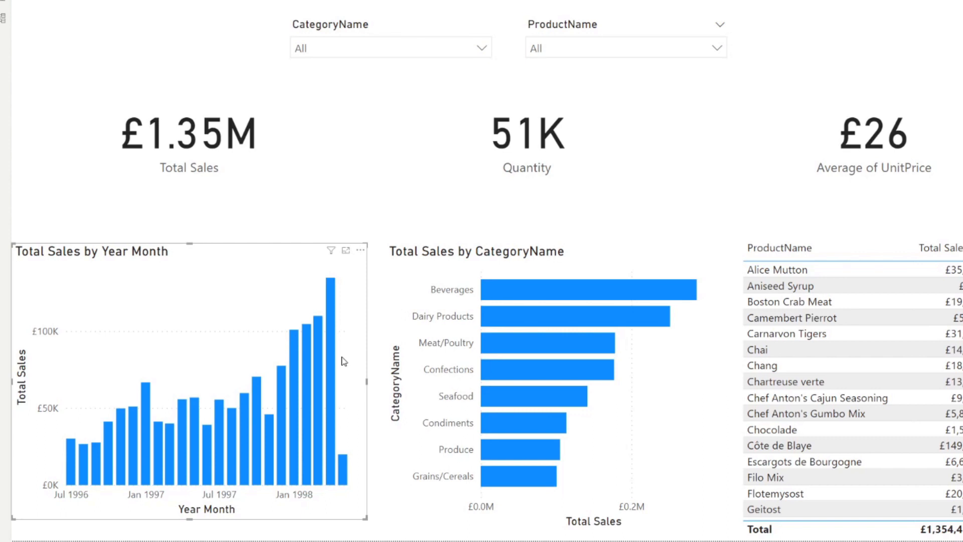
mouse_move(329, 399)
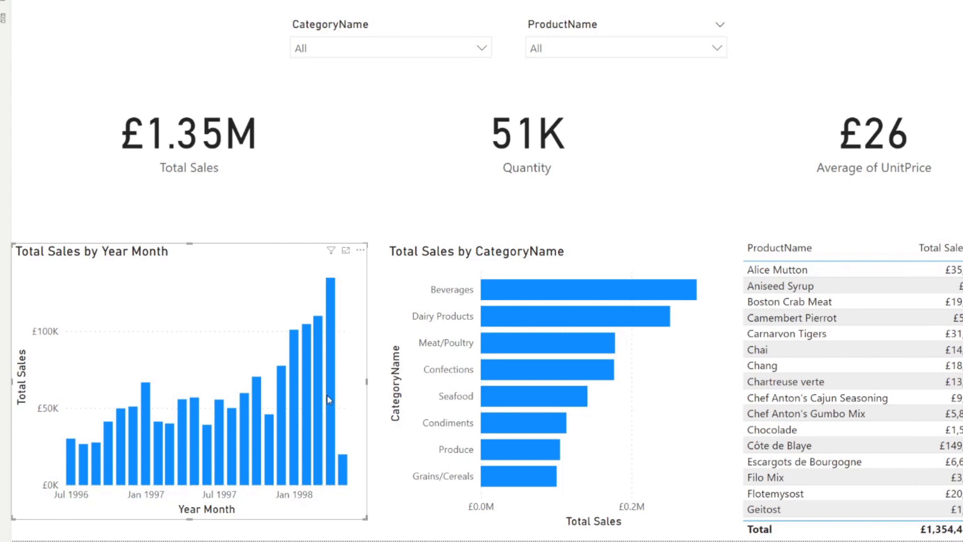
mouse_move(330, 387)
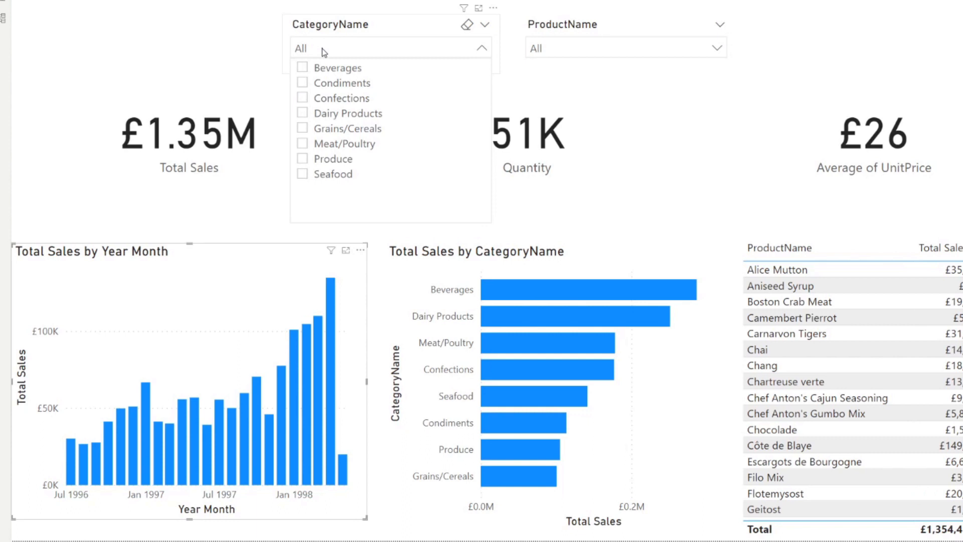
mouse_move(341, 79)
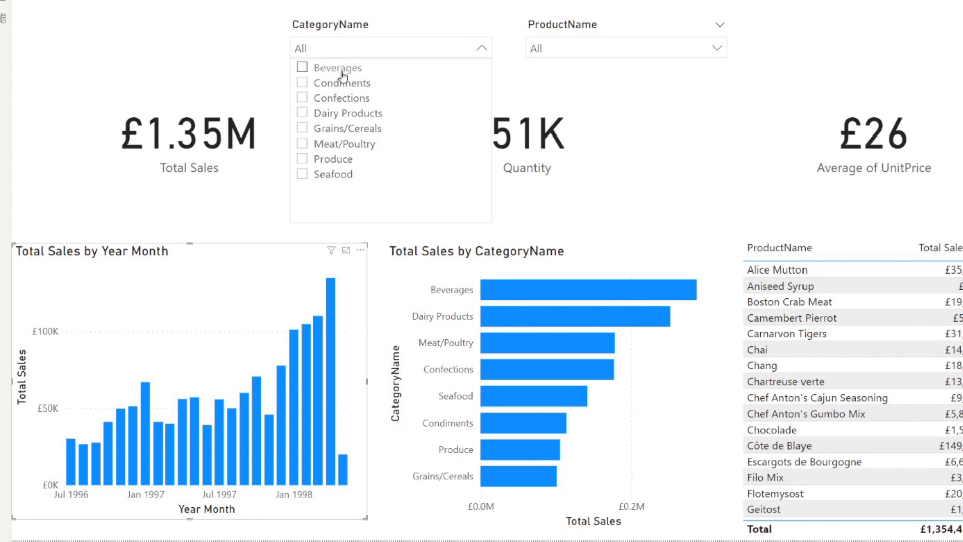
left_click(301, 68)
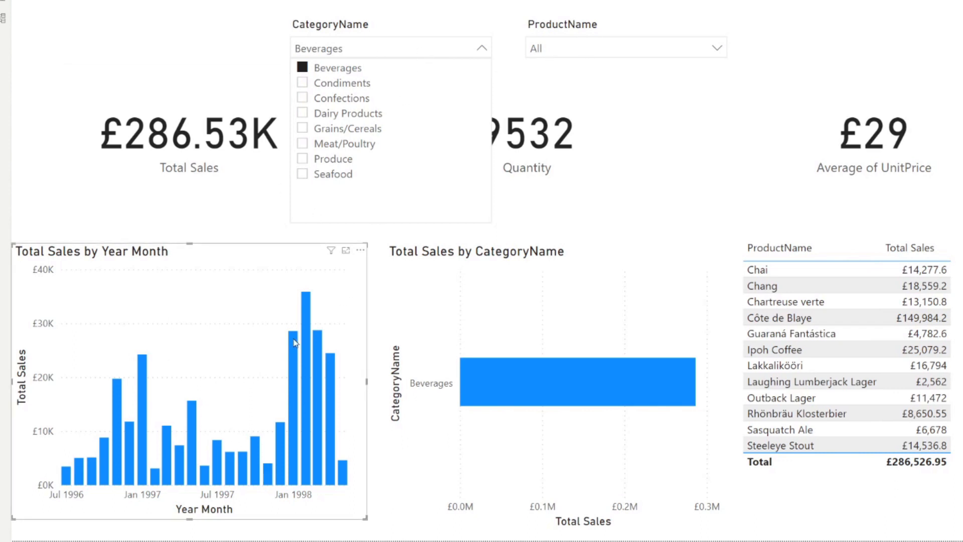
mouse_move(344, 101)
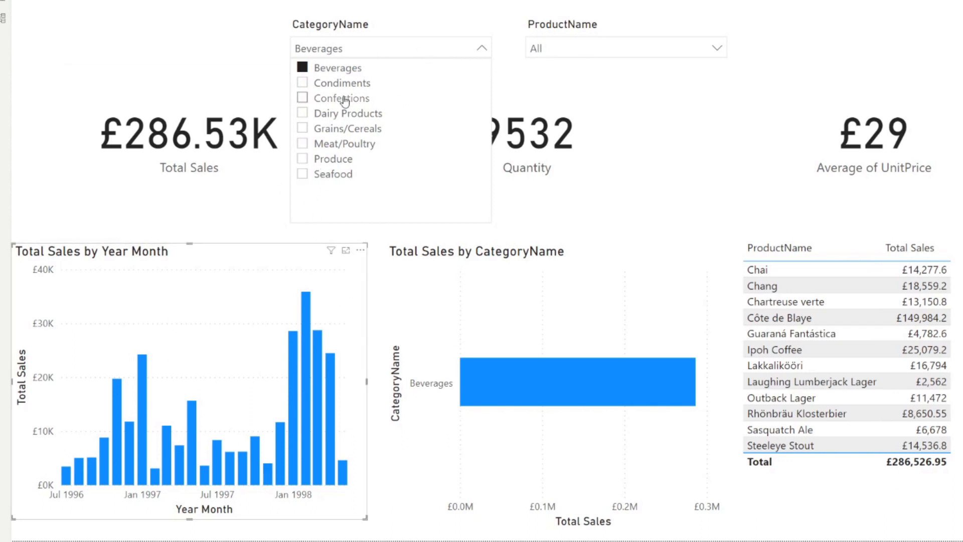
left_click(343, 83)
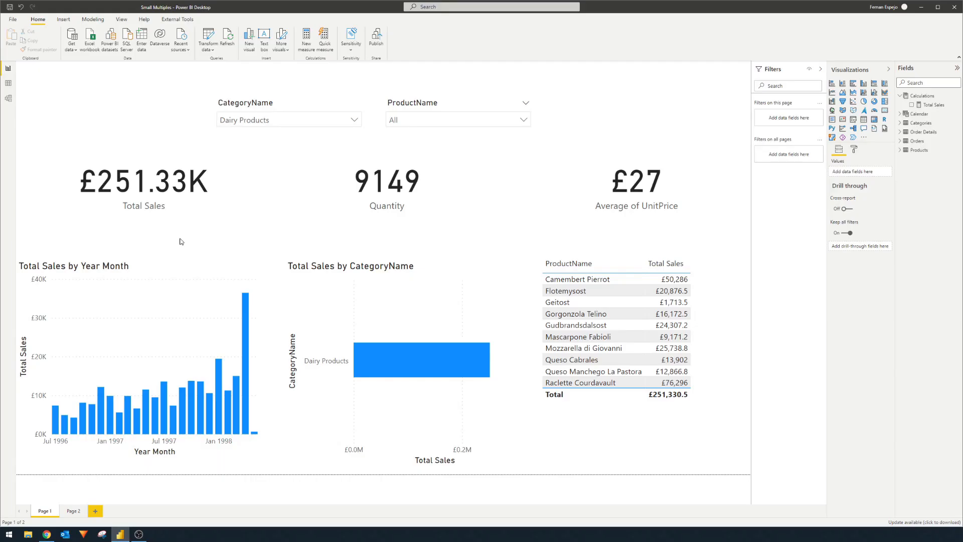
mouse_move(186, 267)
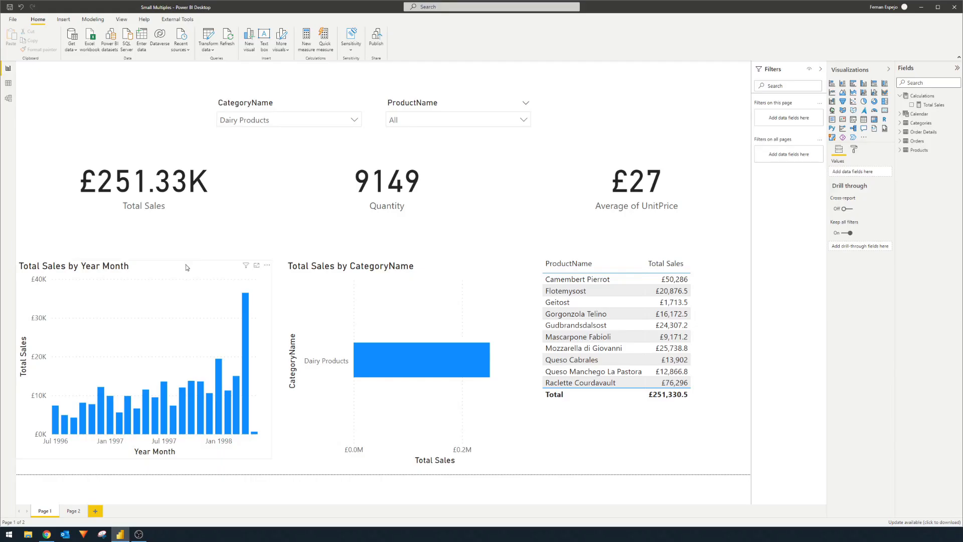
mouse_move(181, 273)
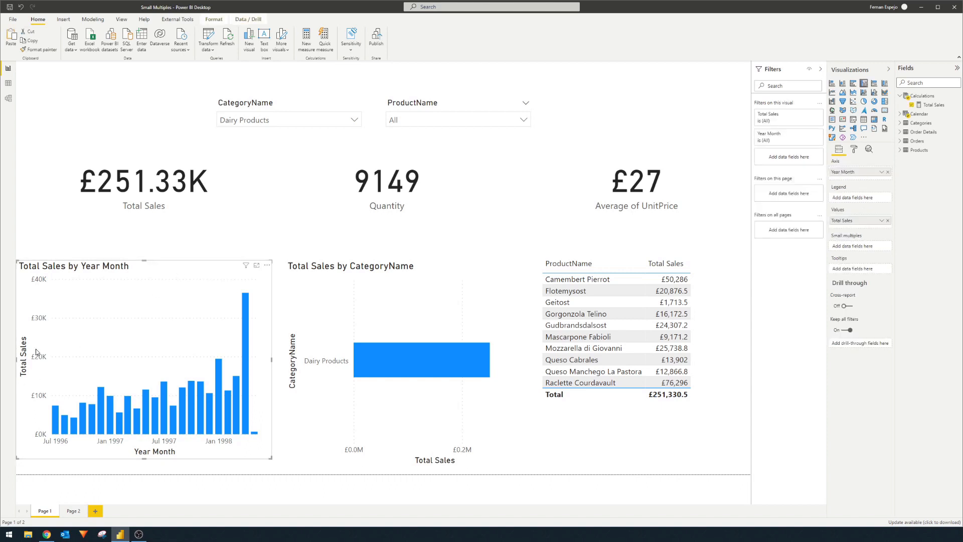
- Select the Page 2 sales-by-month chart and clear its CategoryName 'is Beverages' filter
left_click(73, 510)
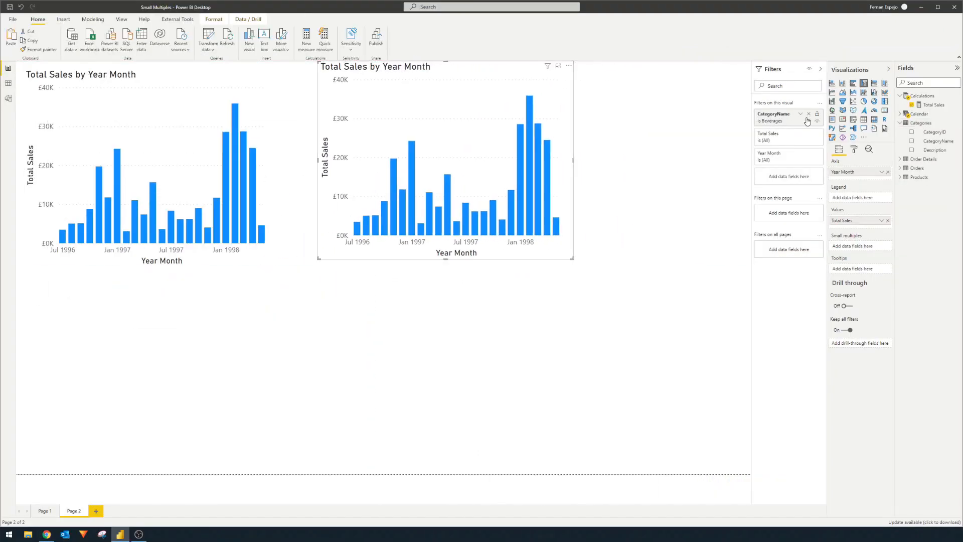
left_click(809, 114)
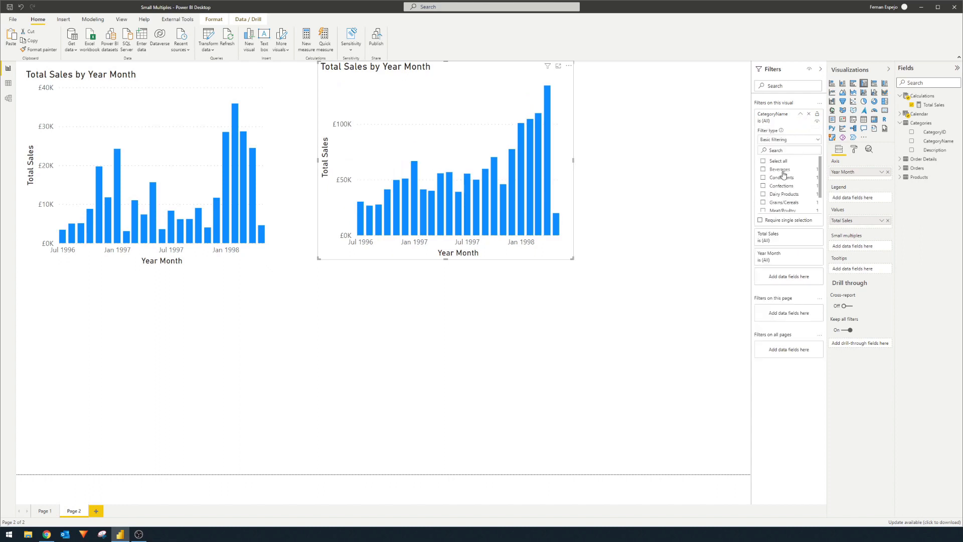
left_click(764, 178)
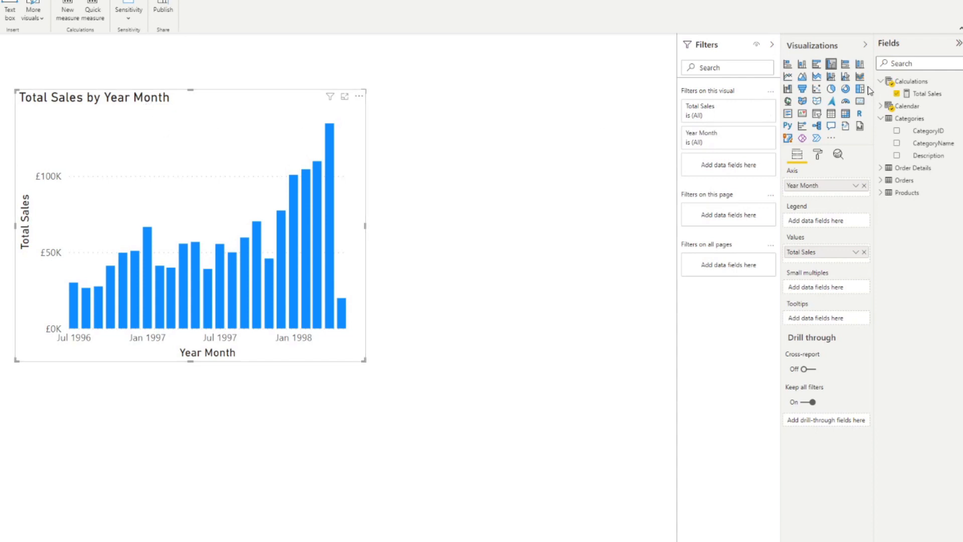
mouse_move(819, 301)
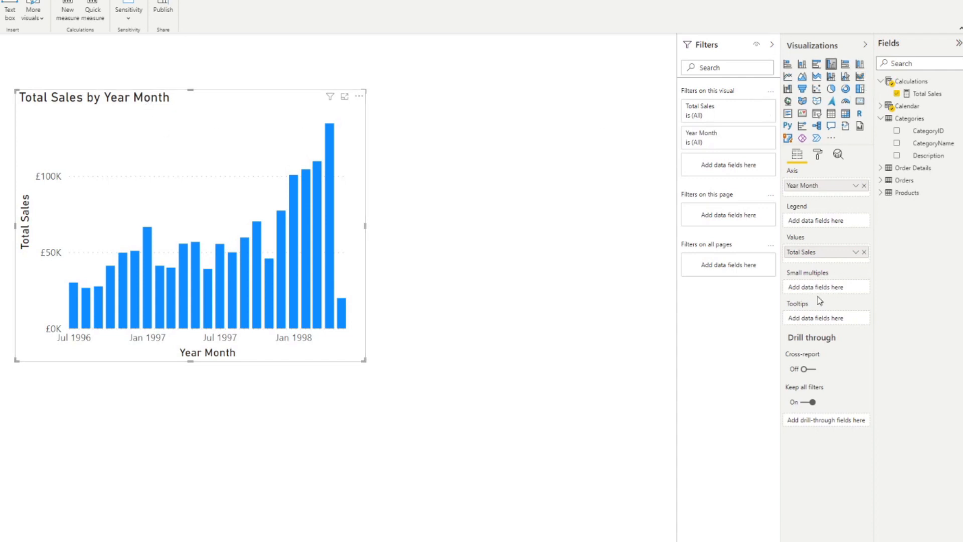
mouse_move(806, 295)
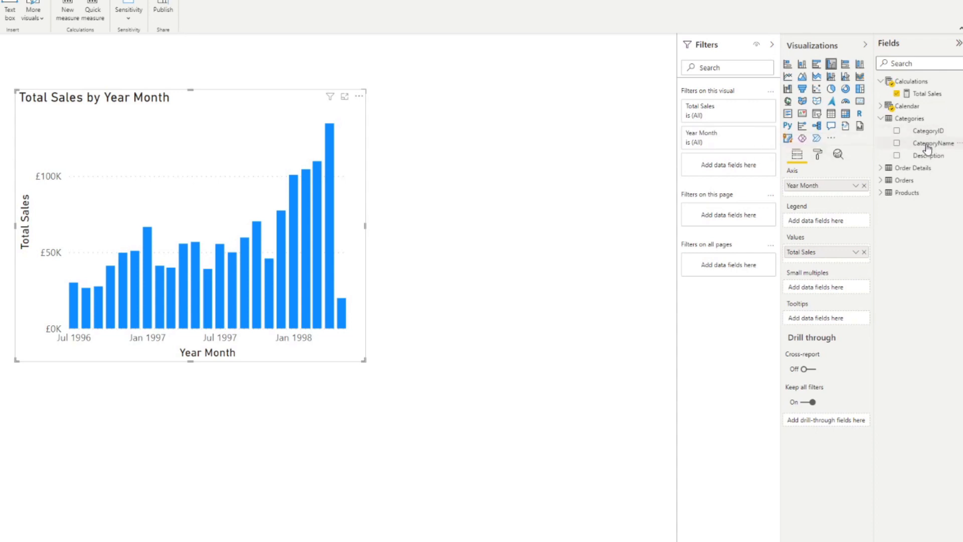
- Drag Categories > CategoryName into the column chart's Small multiples well
left_click_drag(934, 143, 829, 287)
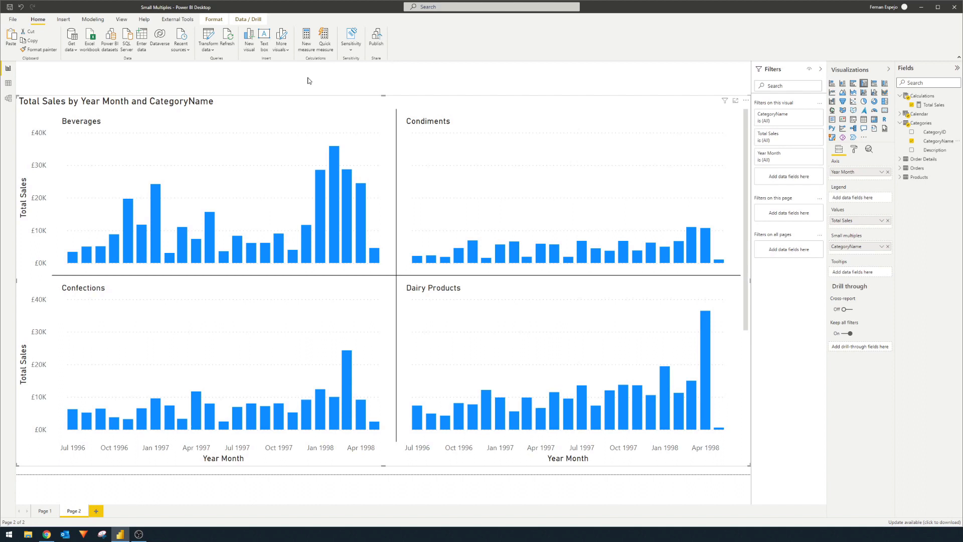
mouse_move(325, 67)
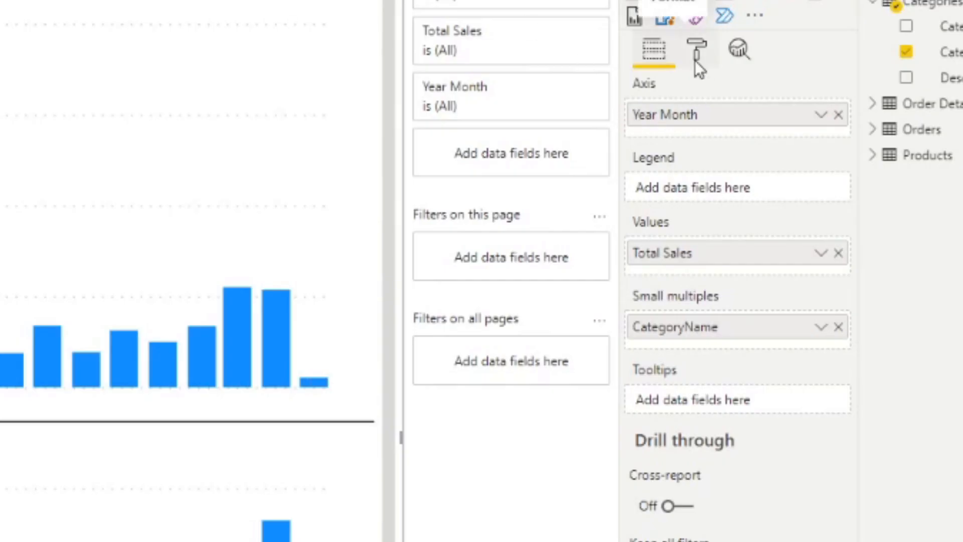
- Open the chart's Format settings and expand the Grid layout options
left_click(696, 49)
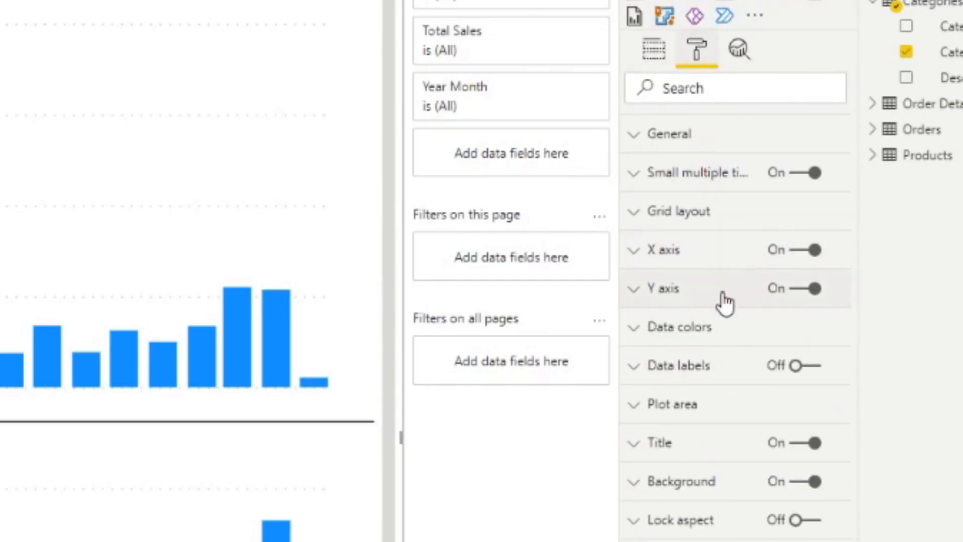
left_click(678, 211)
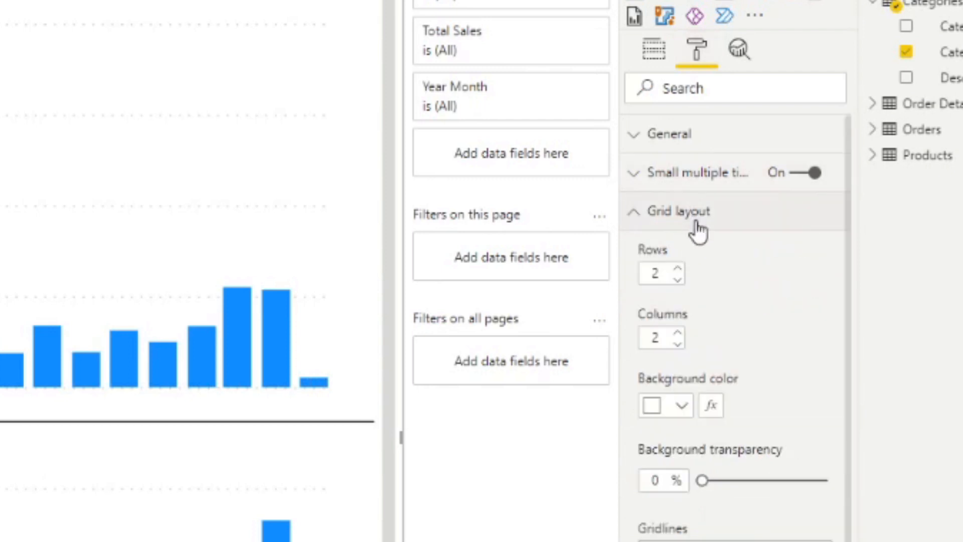
mouse_move(798, 372)
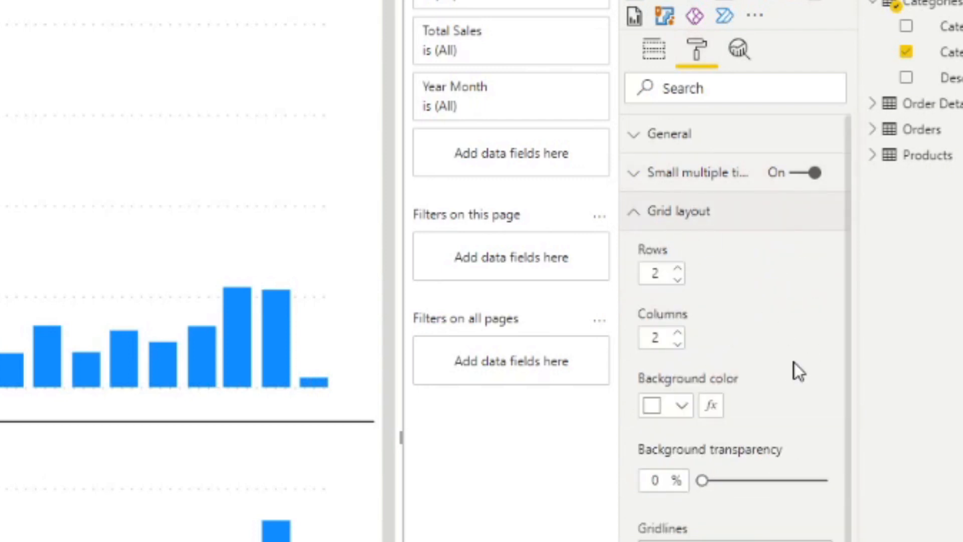
mouse_move(381, 360)
type("4")
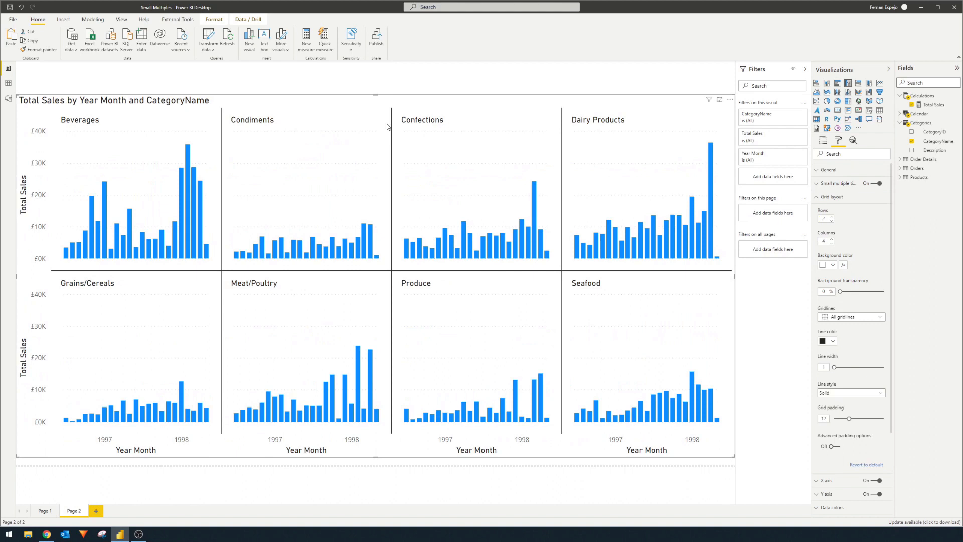
mouse_move(719, 219)
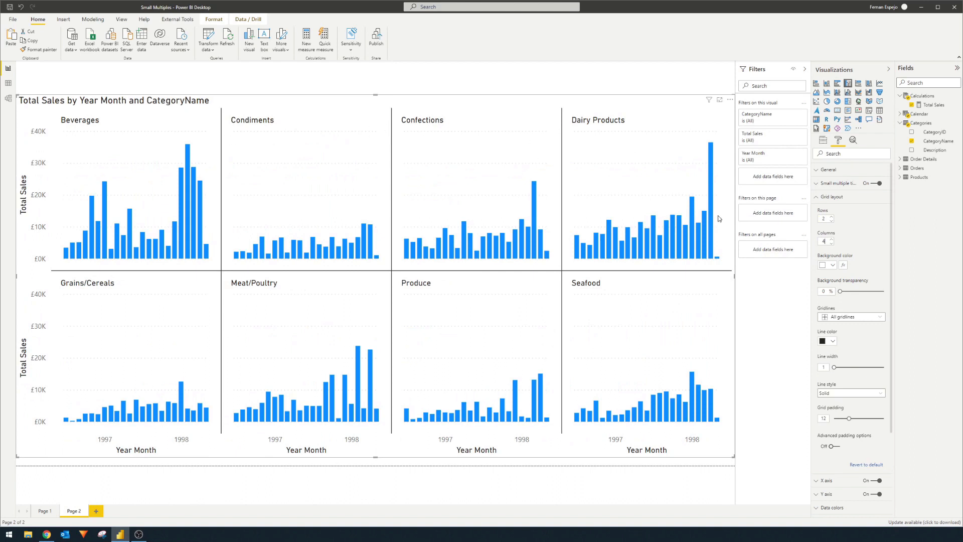
mouse_move(849, 228)
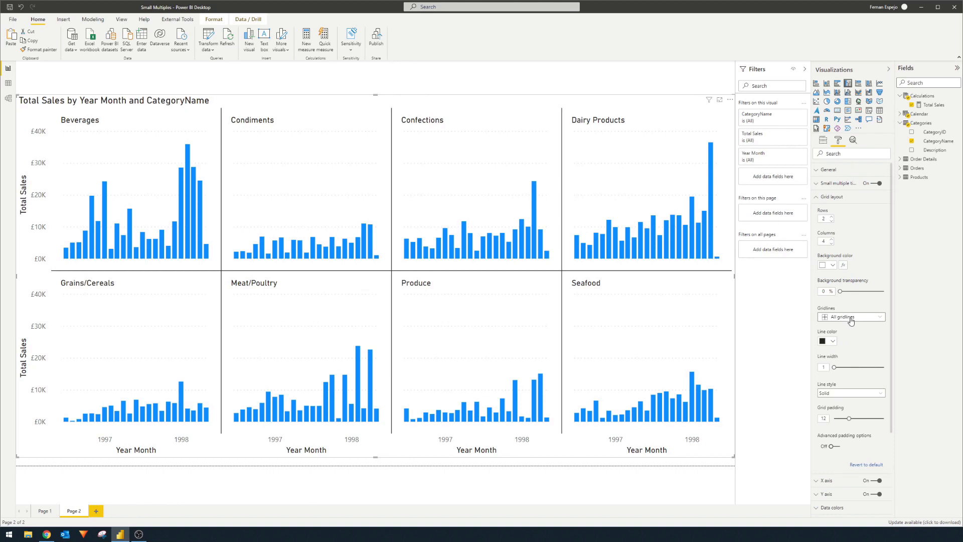
mouse_move(540, 151)
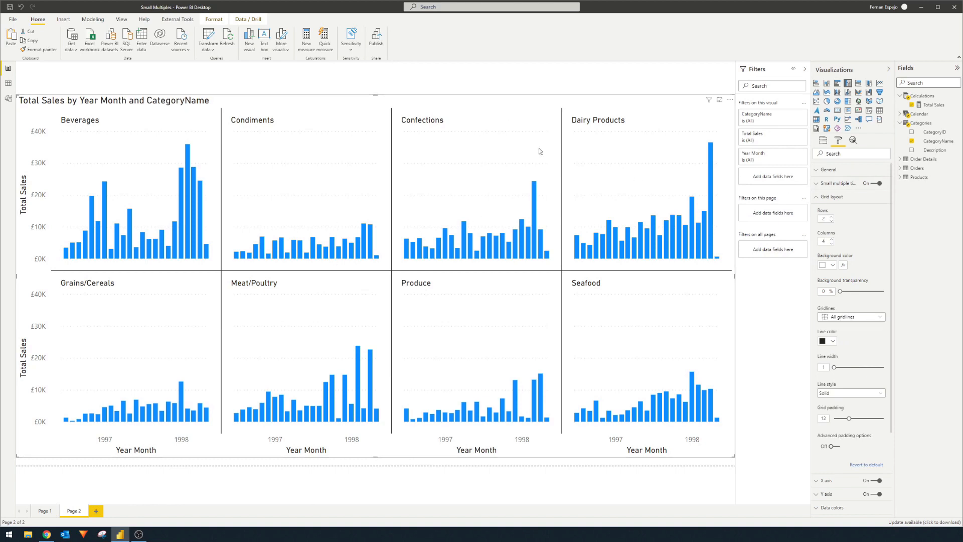
mouse_move(814, 189)
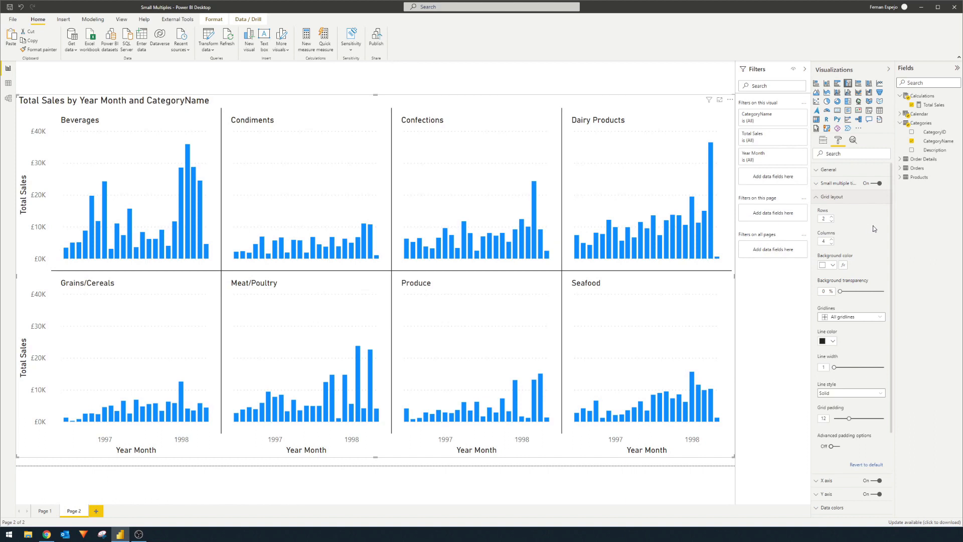
mouse_move(871, 235)
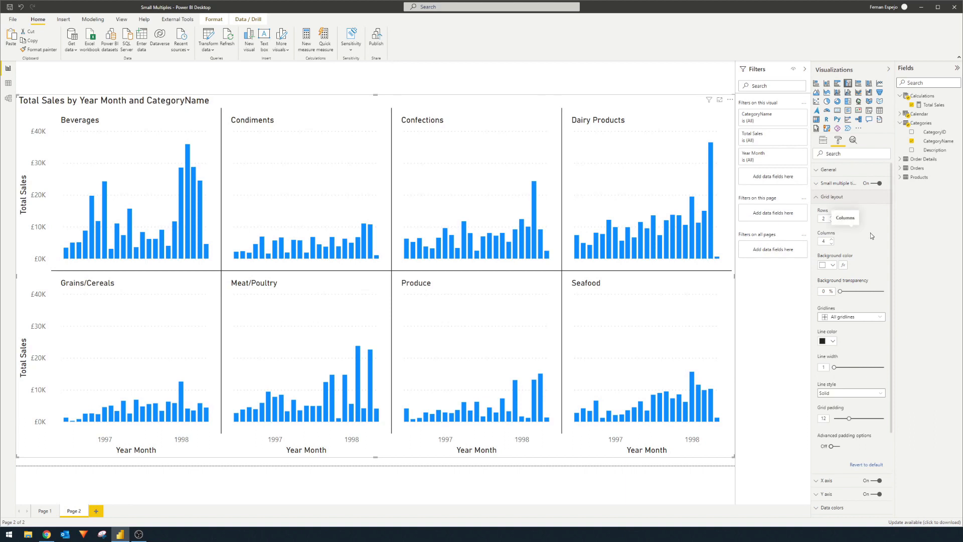
mouse_move(632, 123)
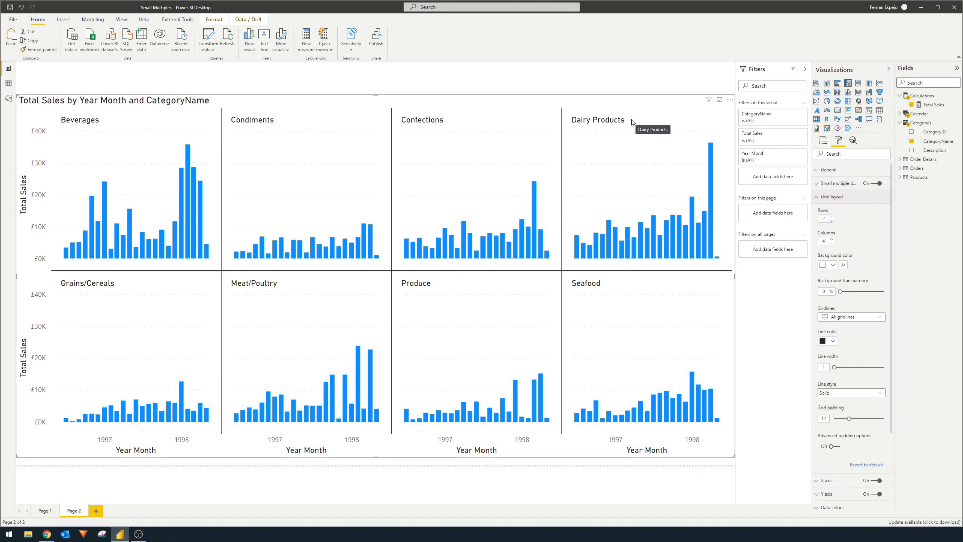
mouse_move(664, 113)
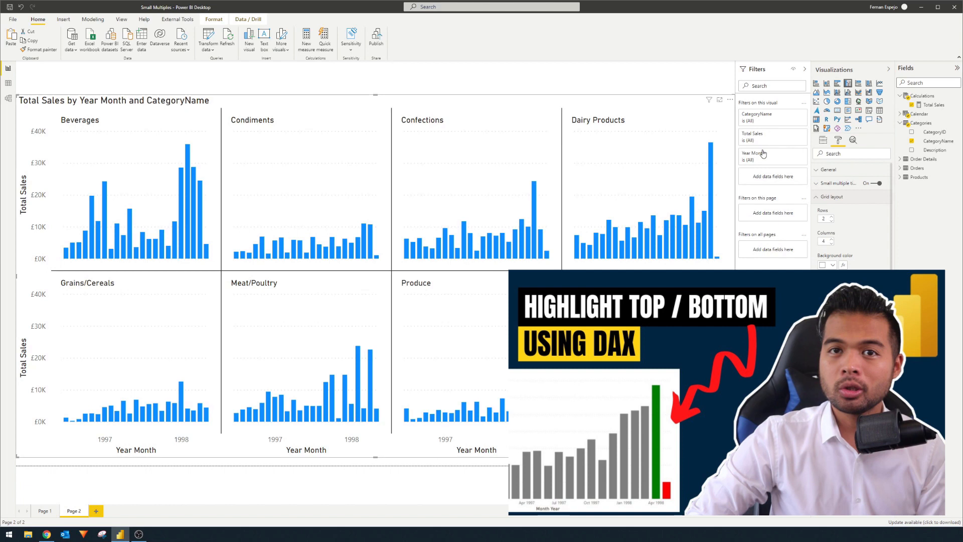
mouse_move(763, 154)
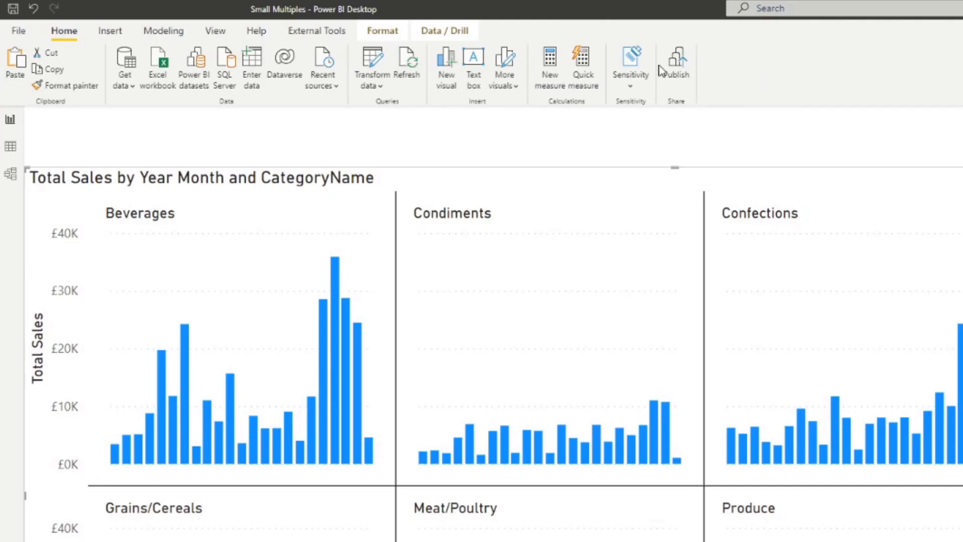
mouse_move(586, 222)
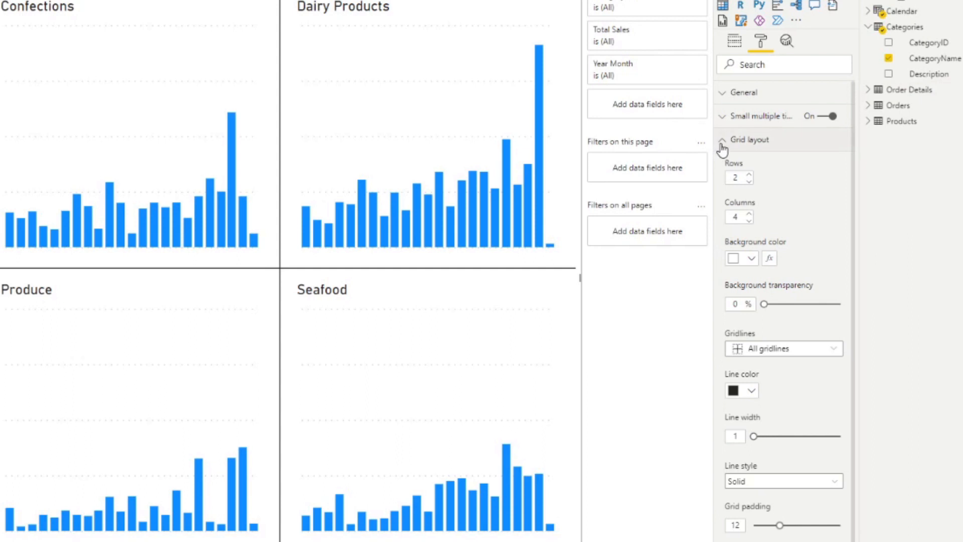
- Set Data colors by field value to the Calculations > Highlight measure
left_click(723, 140)
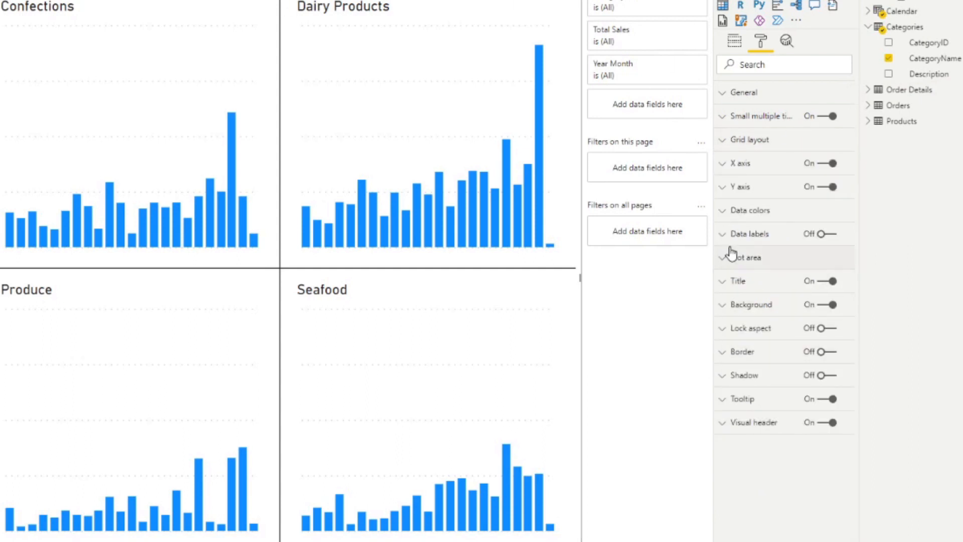
left_click(747, 210)
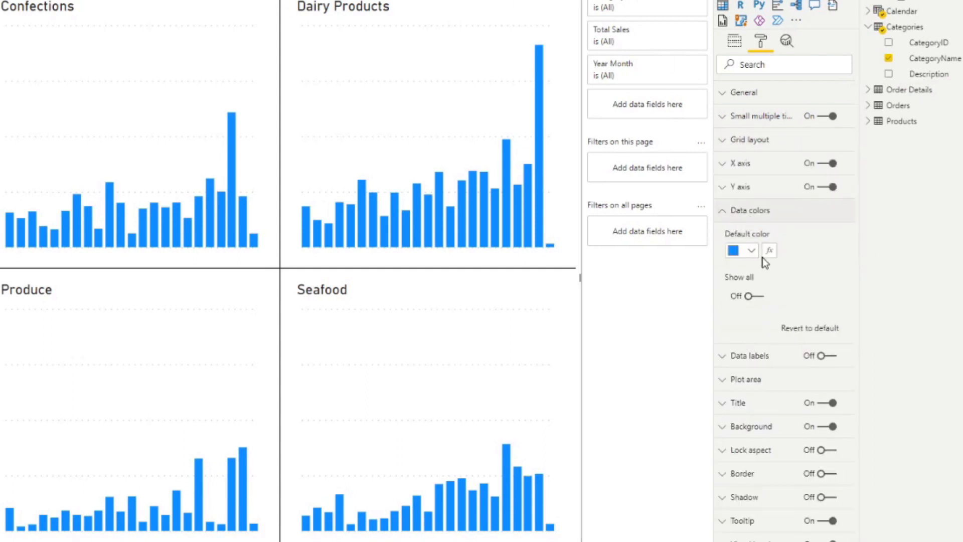
left_click(769, 250)
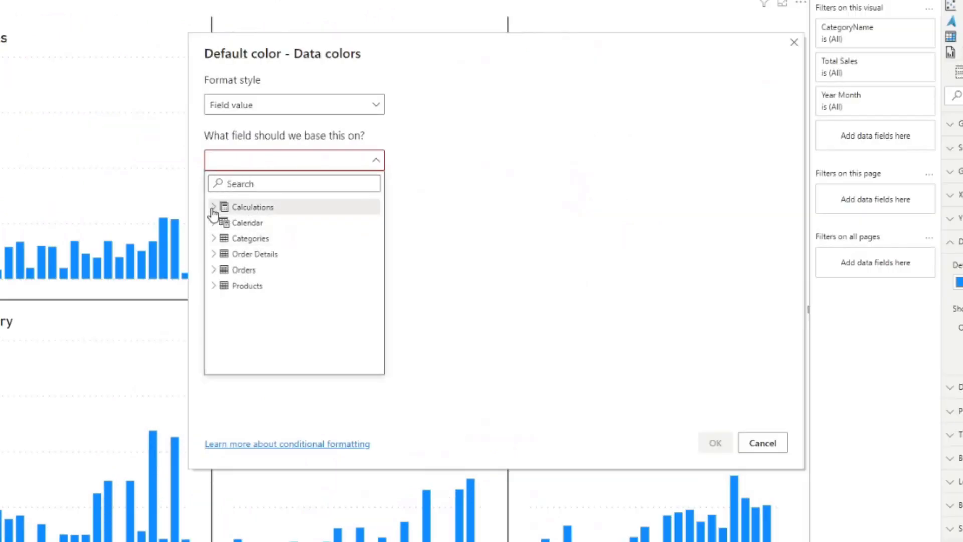
left_click(214, 207)
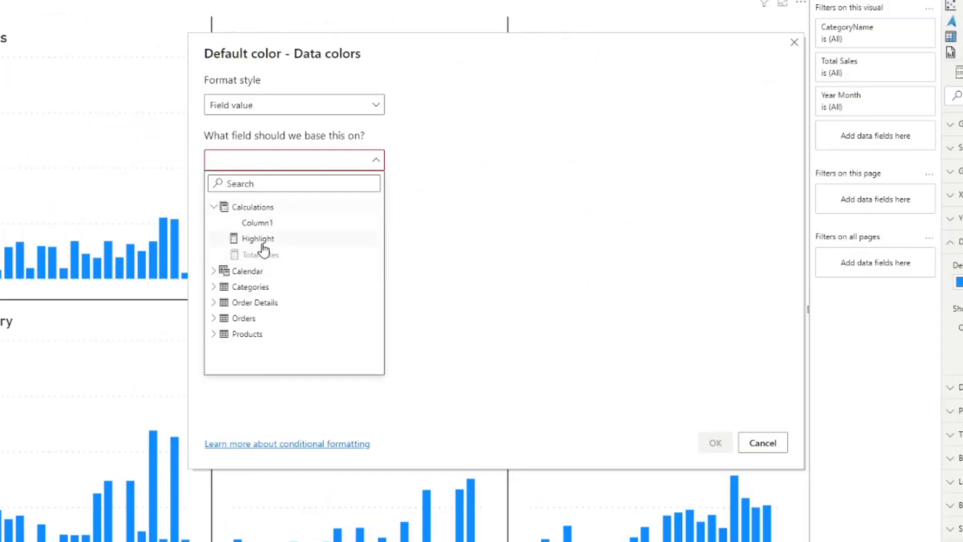
left_click(761, 442)
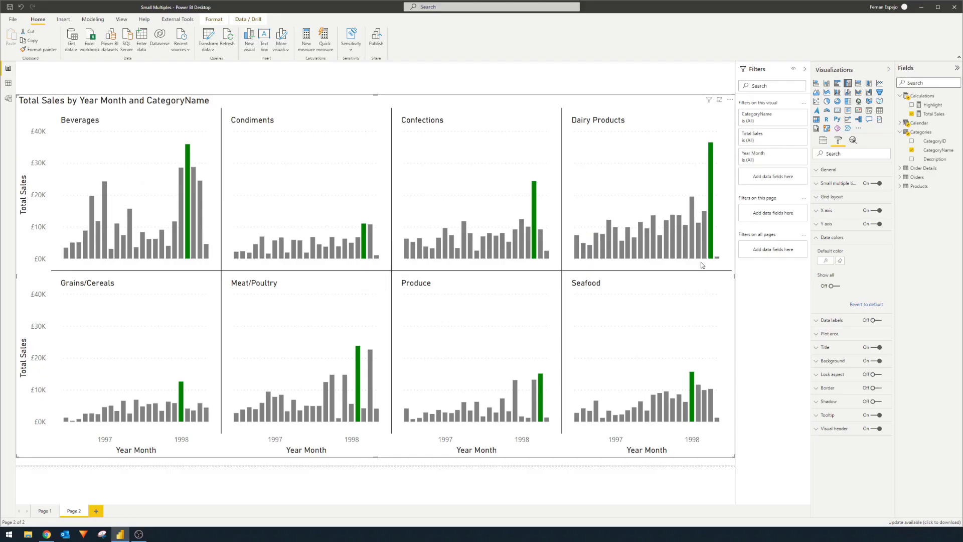
mouse_move(680, 245)
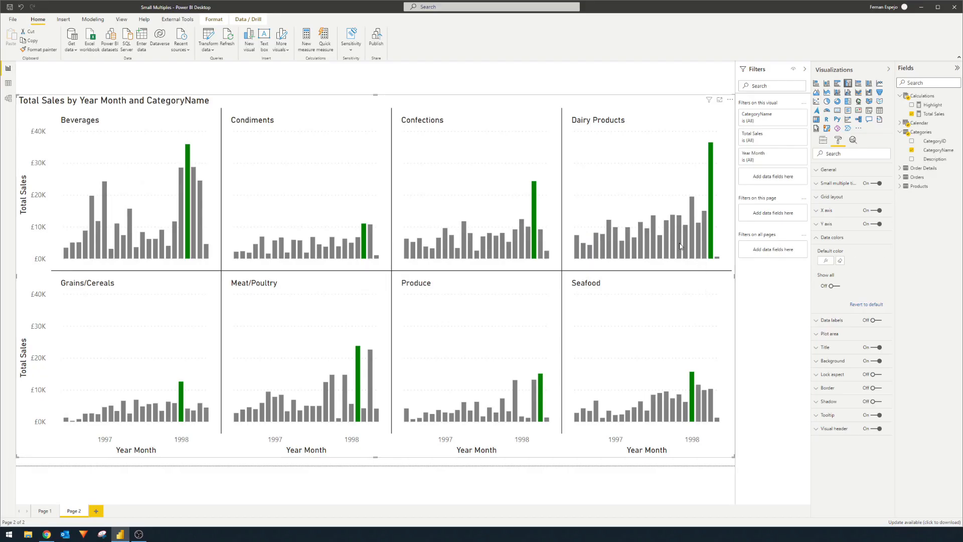
mouse_move(662, 243)
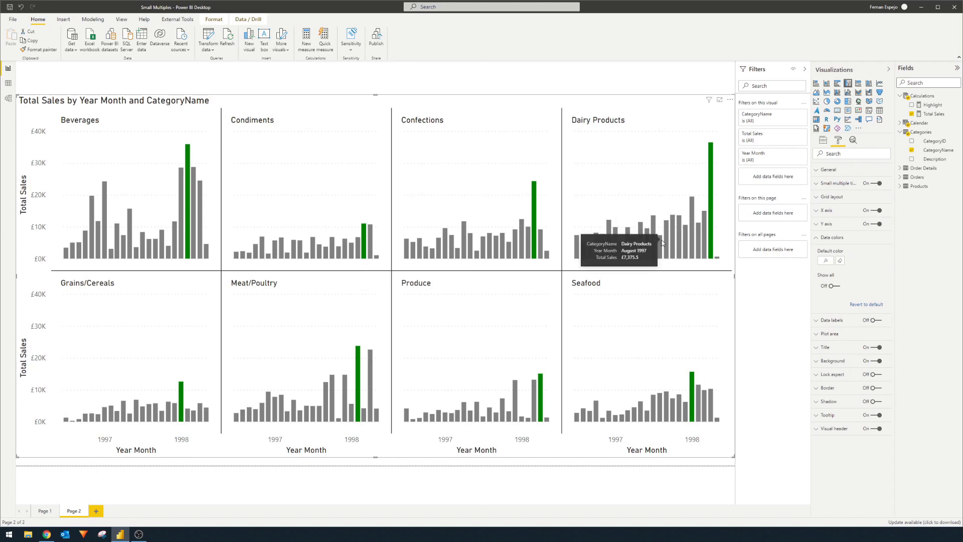
mouse_move(670, 90)
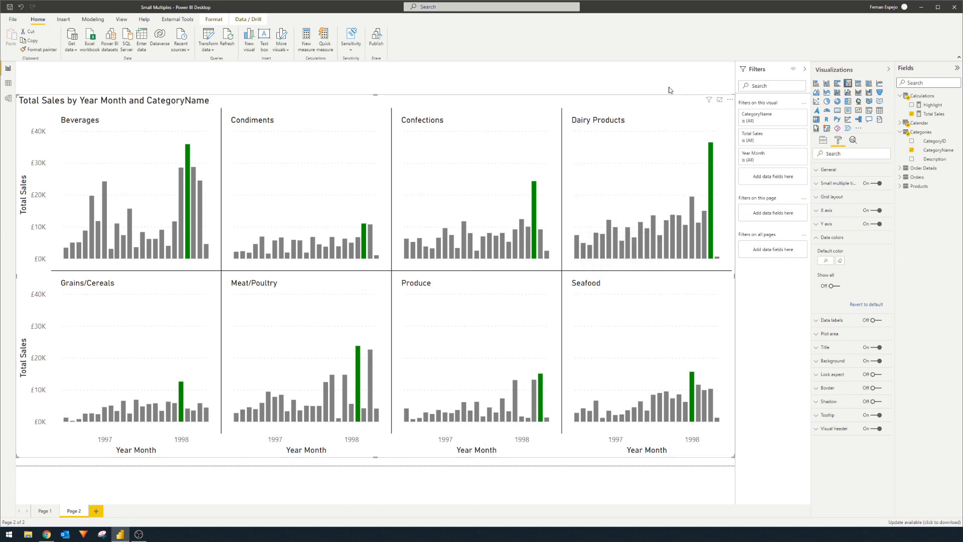
mouse_move(701, 115)
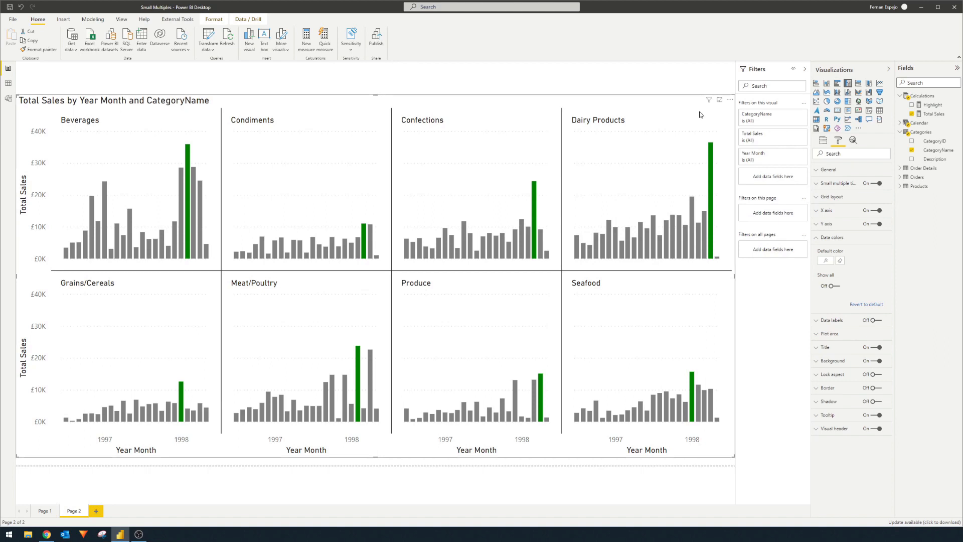
mouse_move(929, 226)
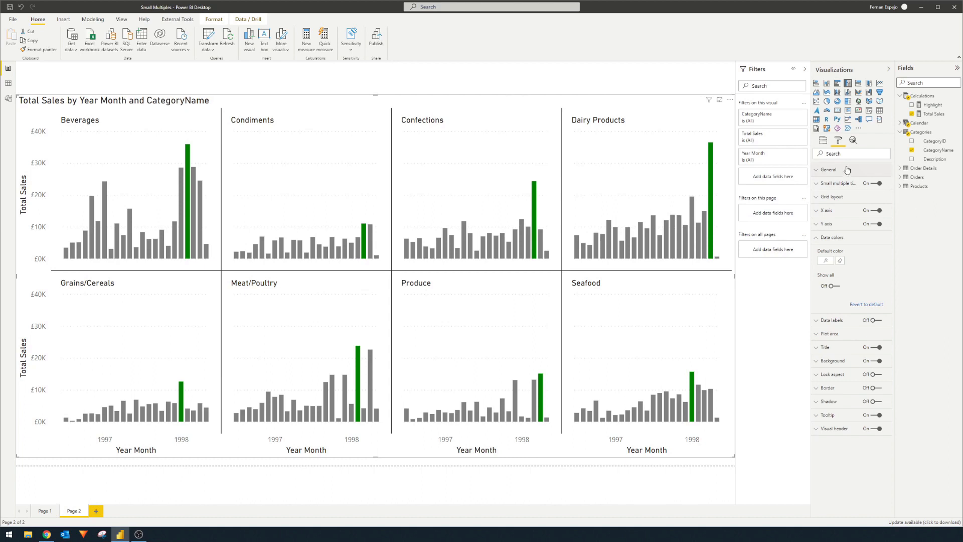
- Switch the Visualizations pane to the Fields tab showing Year Month, Total Sales and CategoryName
left_click(823, 141)
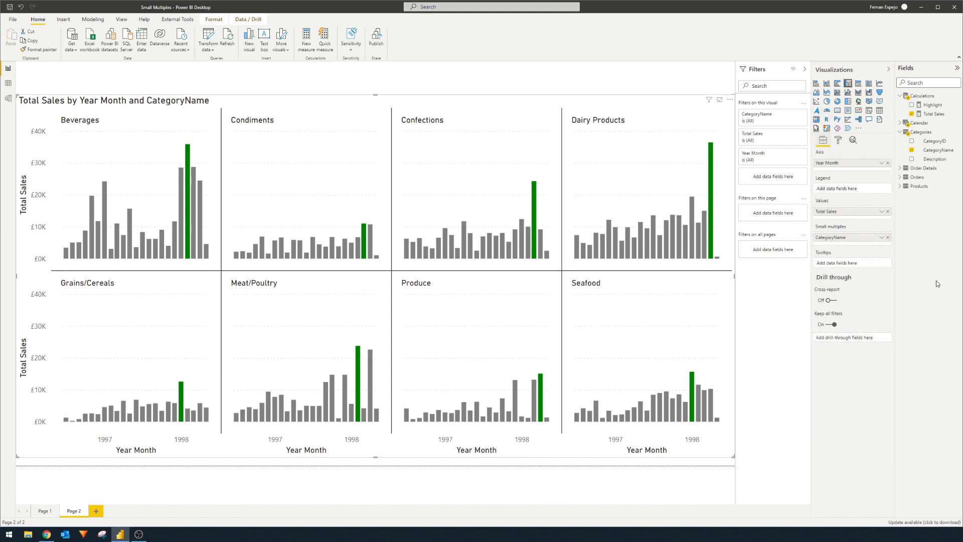
mouse_move(931, 191)
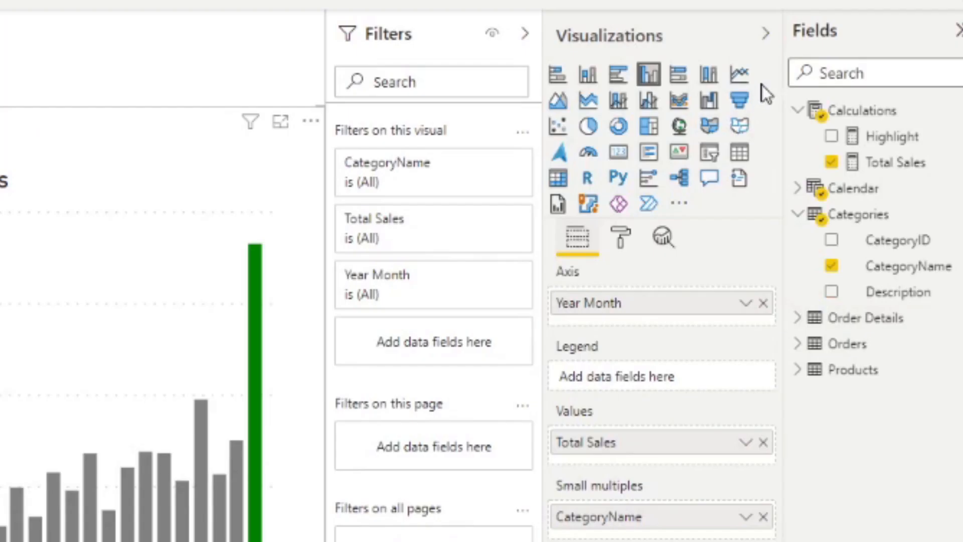
mouse_move(762, 89)
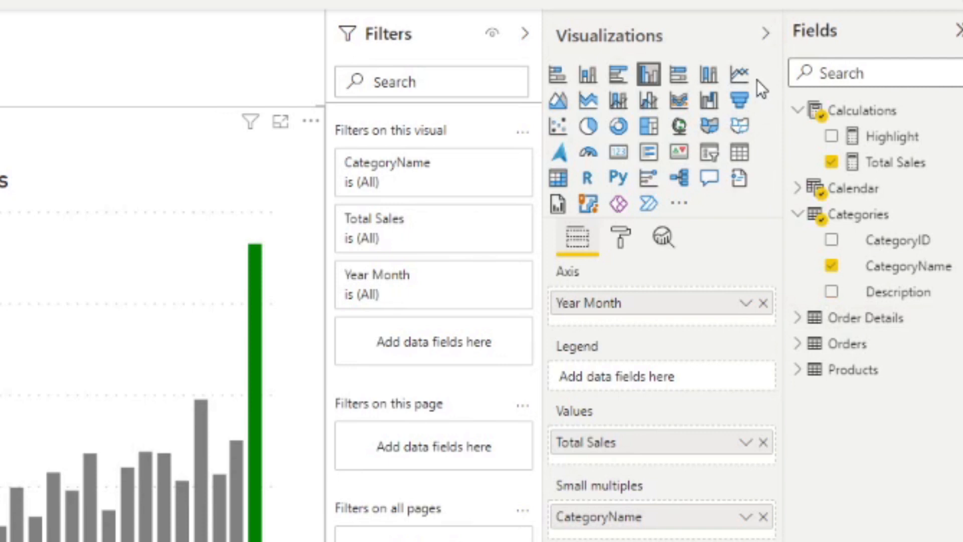
- Change the selected small-multiples visual's type to Line chart
left_click(739, 72)
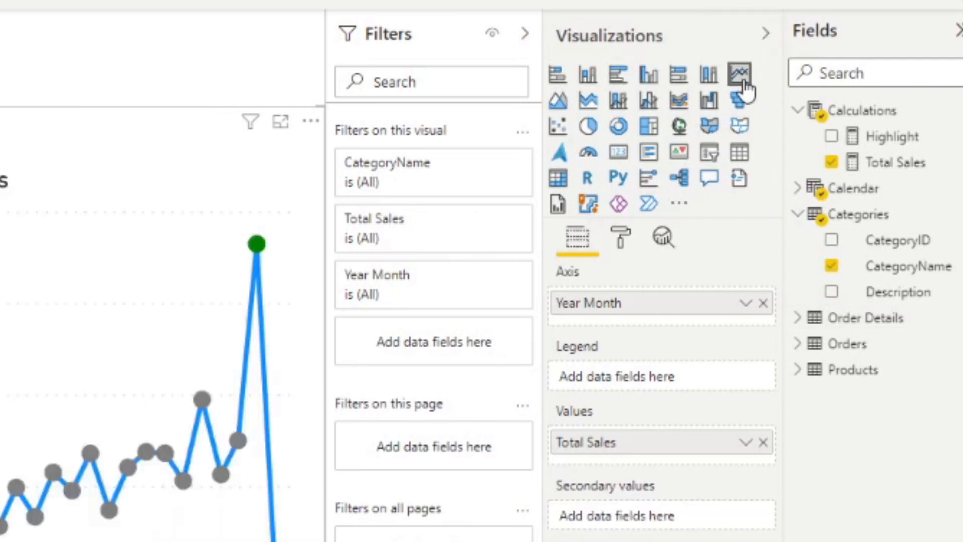